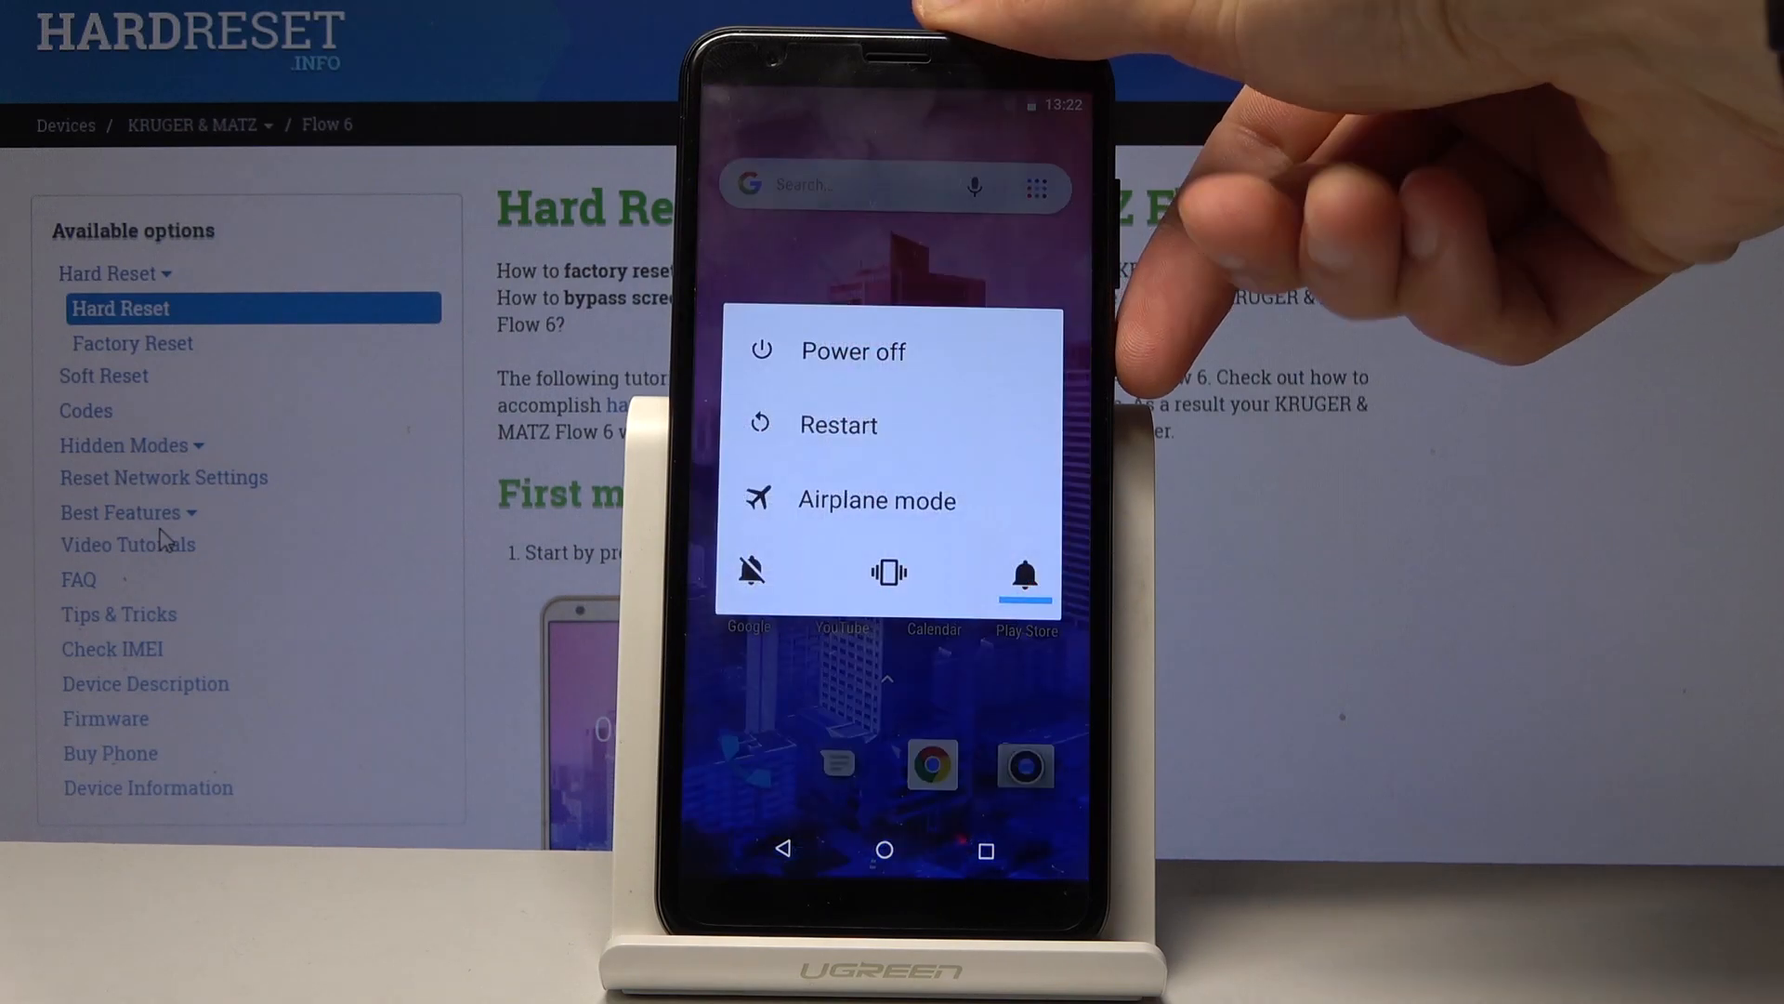
# Choose Power off from the power menu and confirm the shutdown with OK.
pyautogui.click(851, 351)
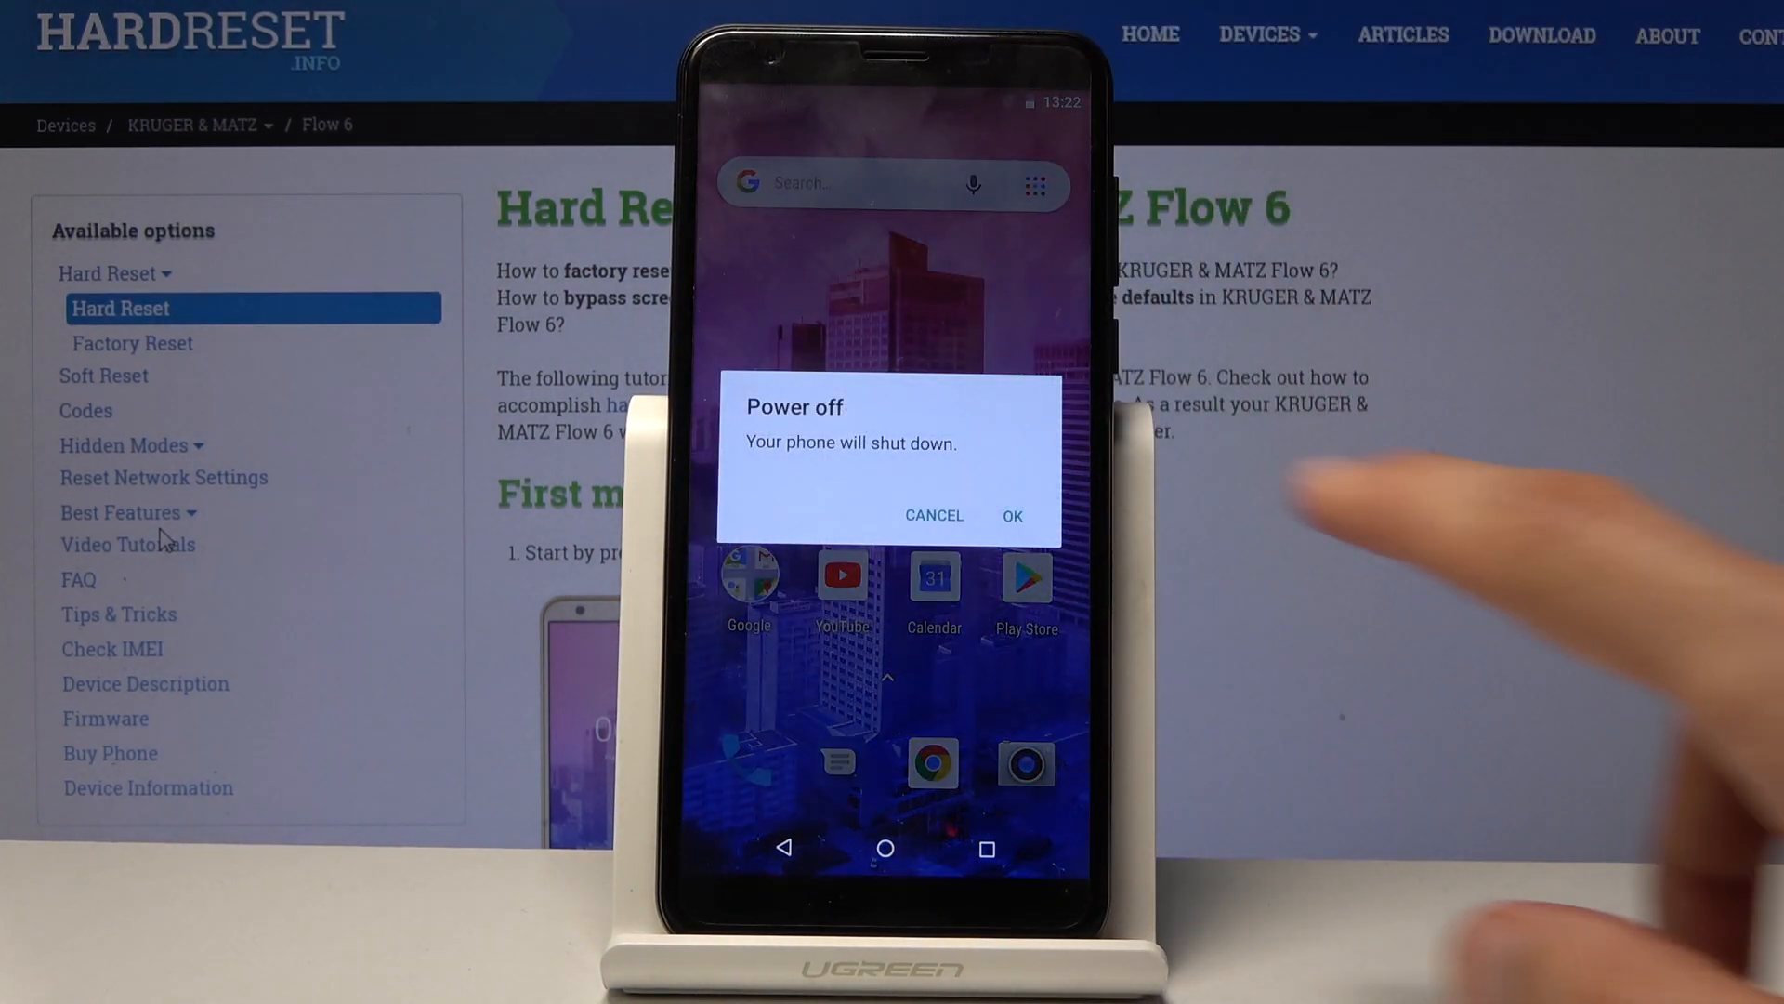
pyautogui.click(934, 514)
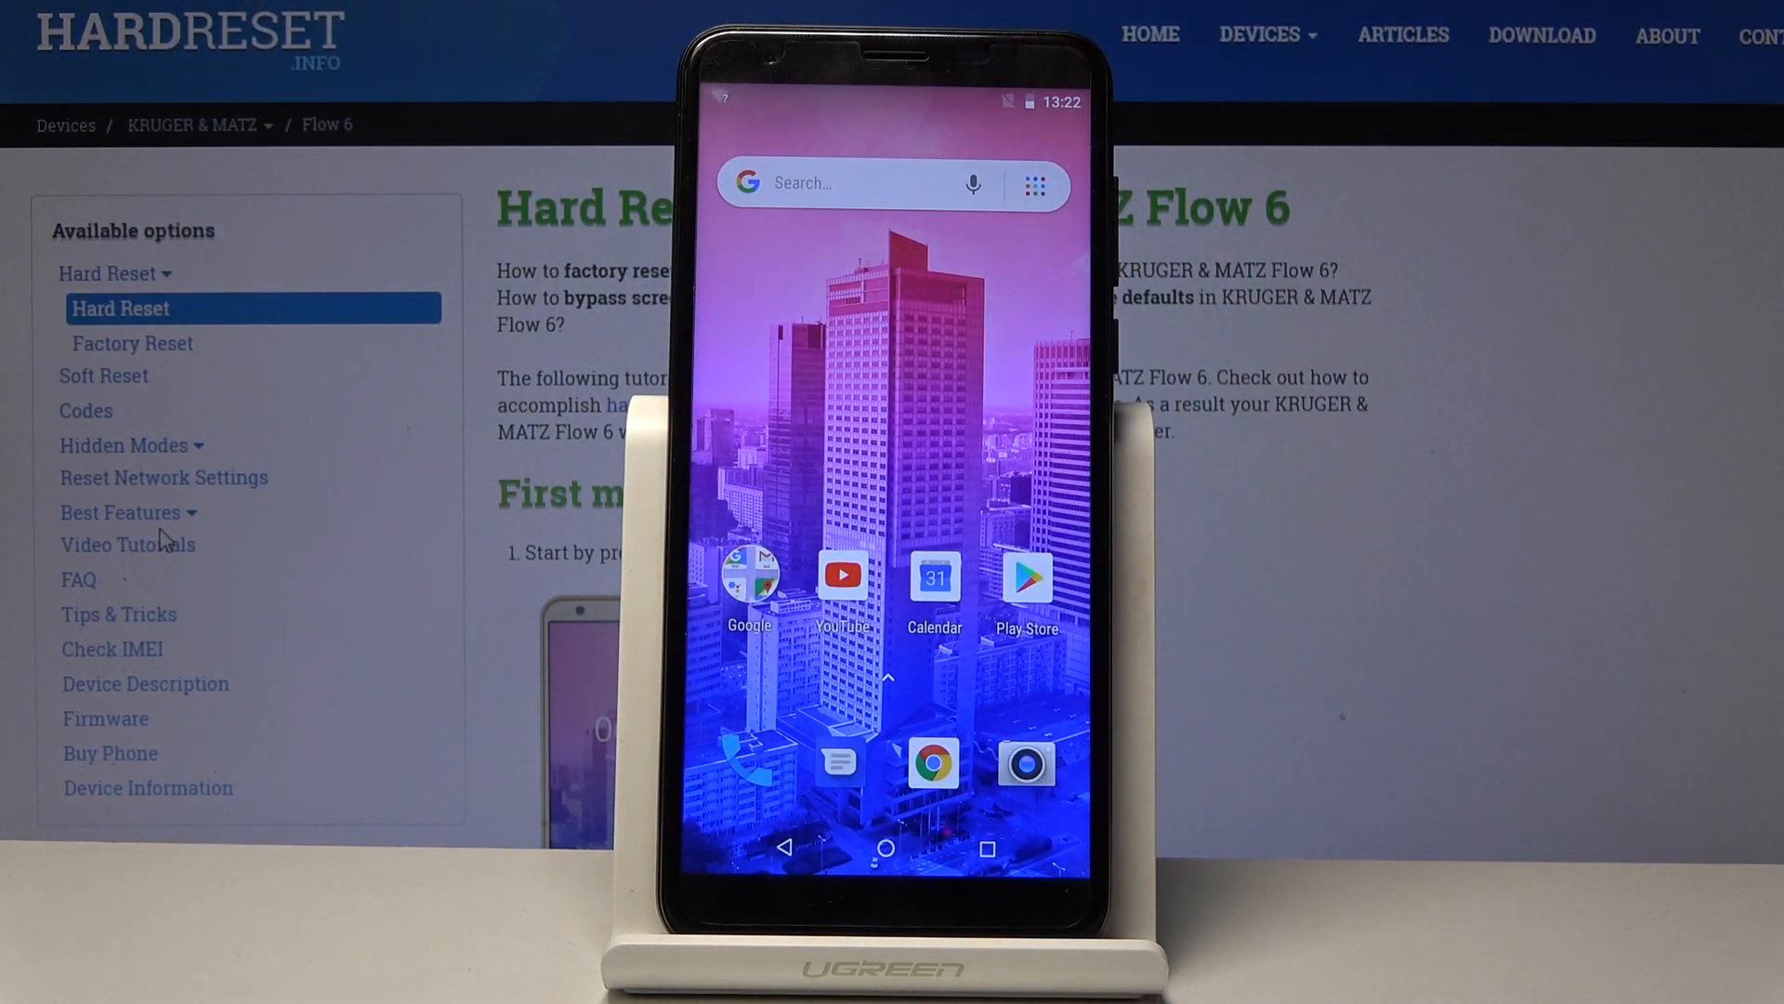